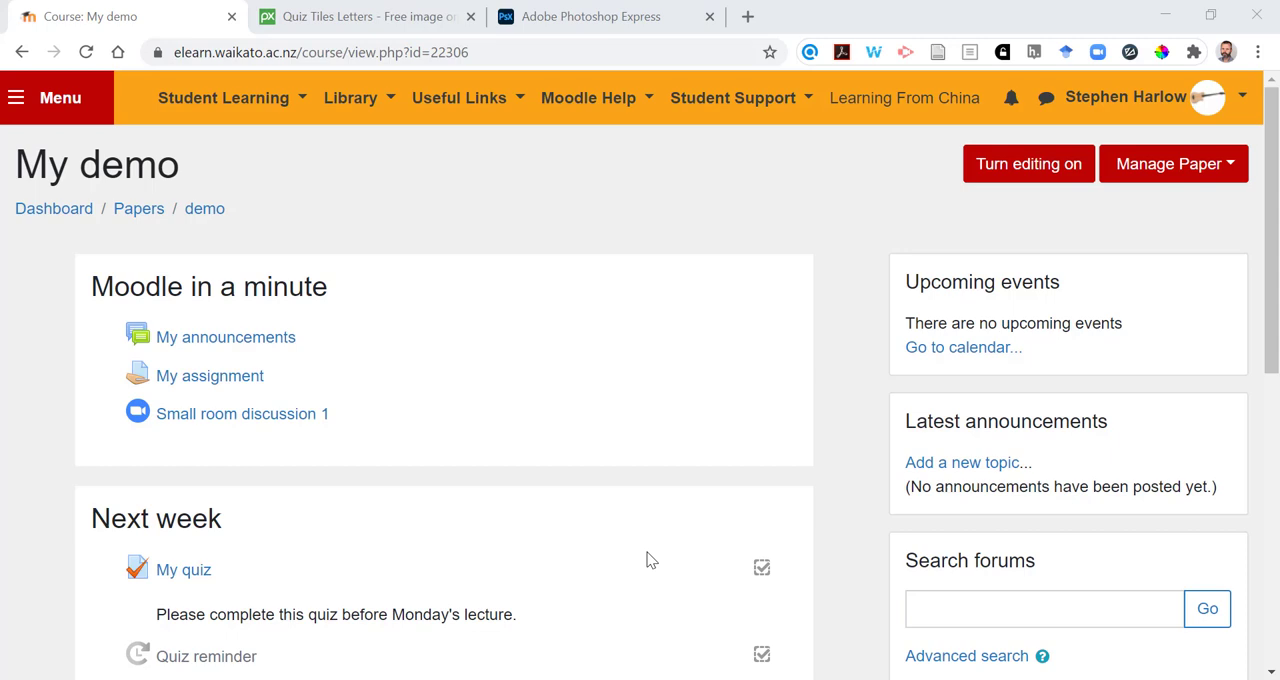
mouse_move(568, 470)
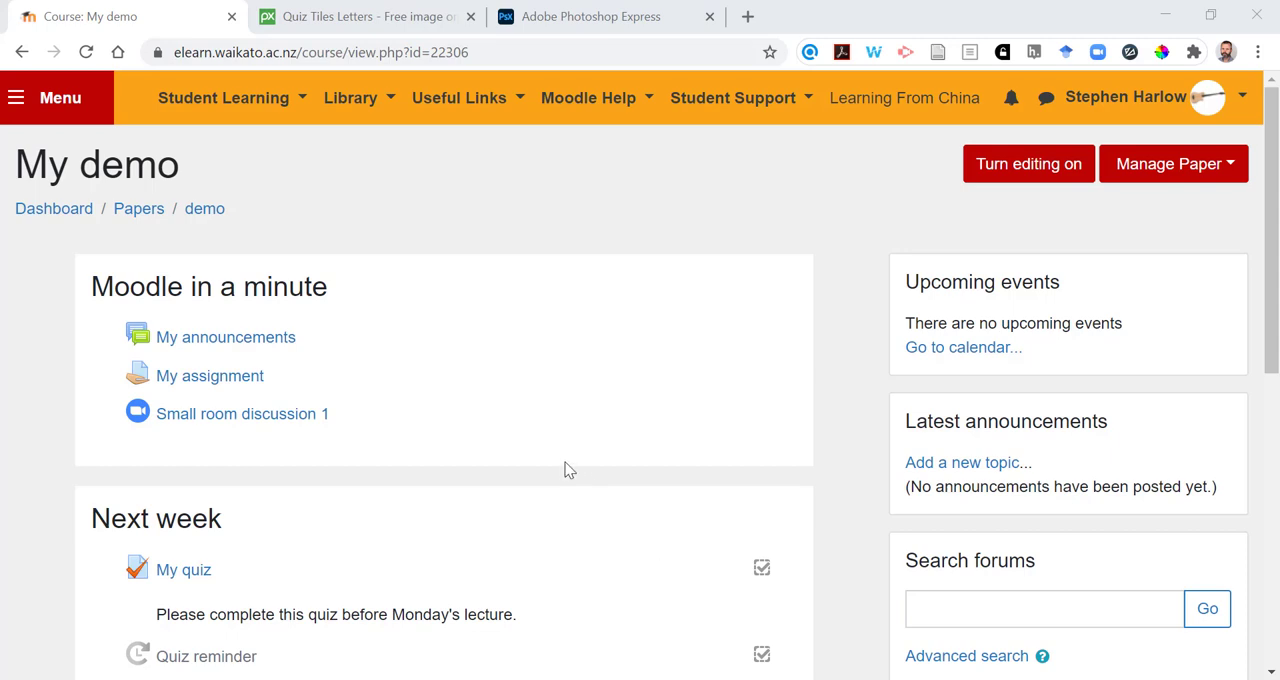
mouse_move(346, 153)
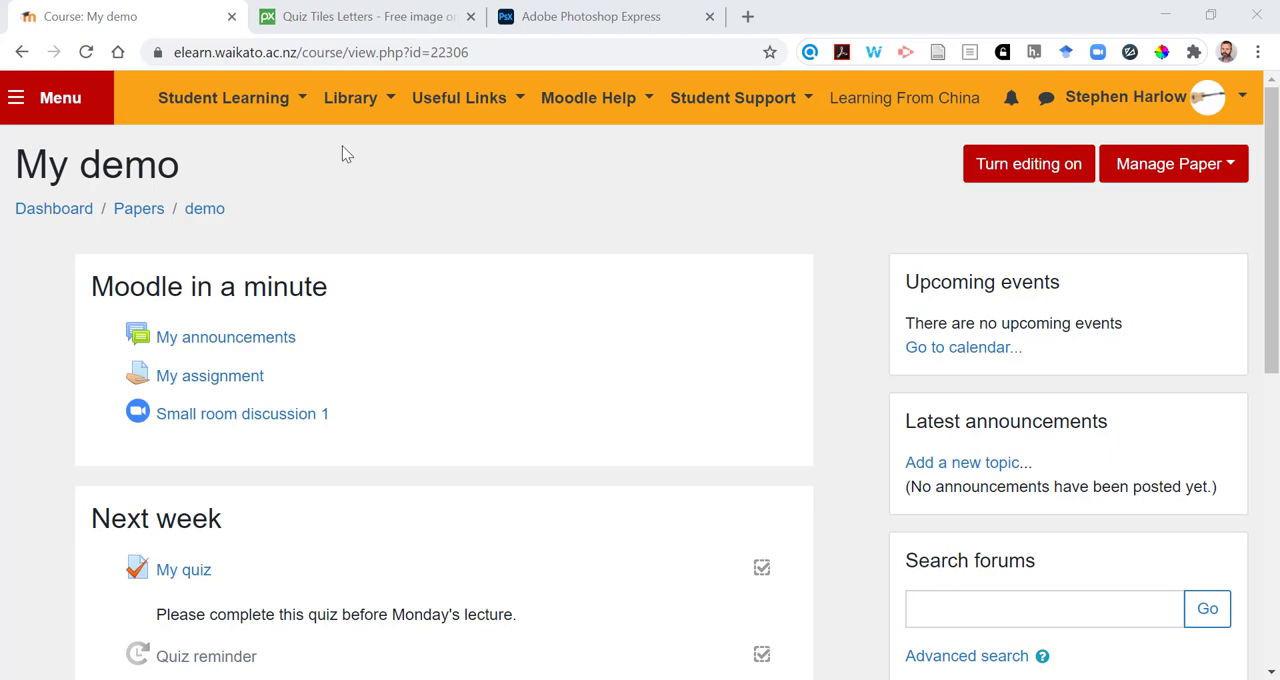
- Download the Pixabay QUIZ tiles illustration at 640×232 PNG size
left_click(360, 16)
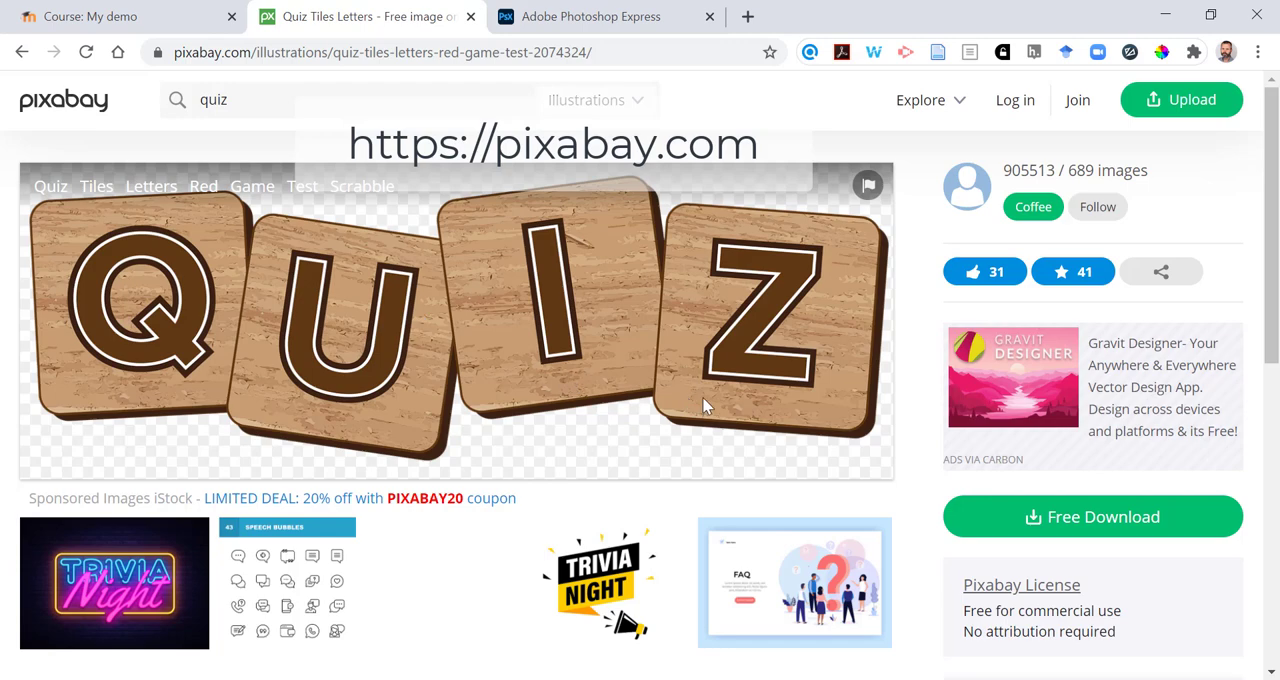
left_click(1092, 516)
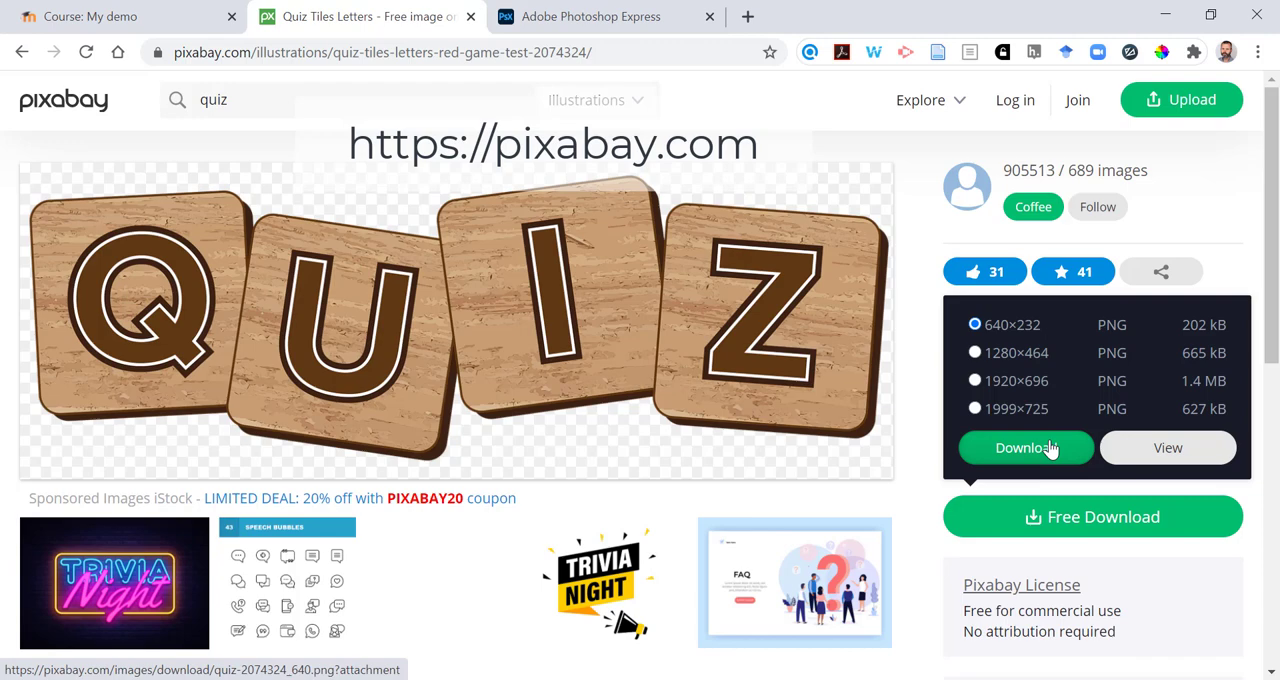
left_click(1024, 447)
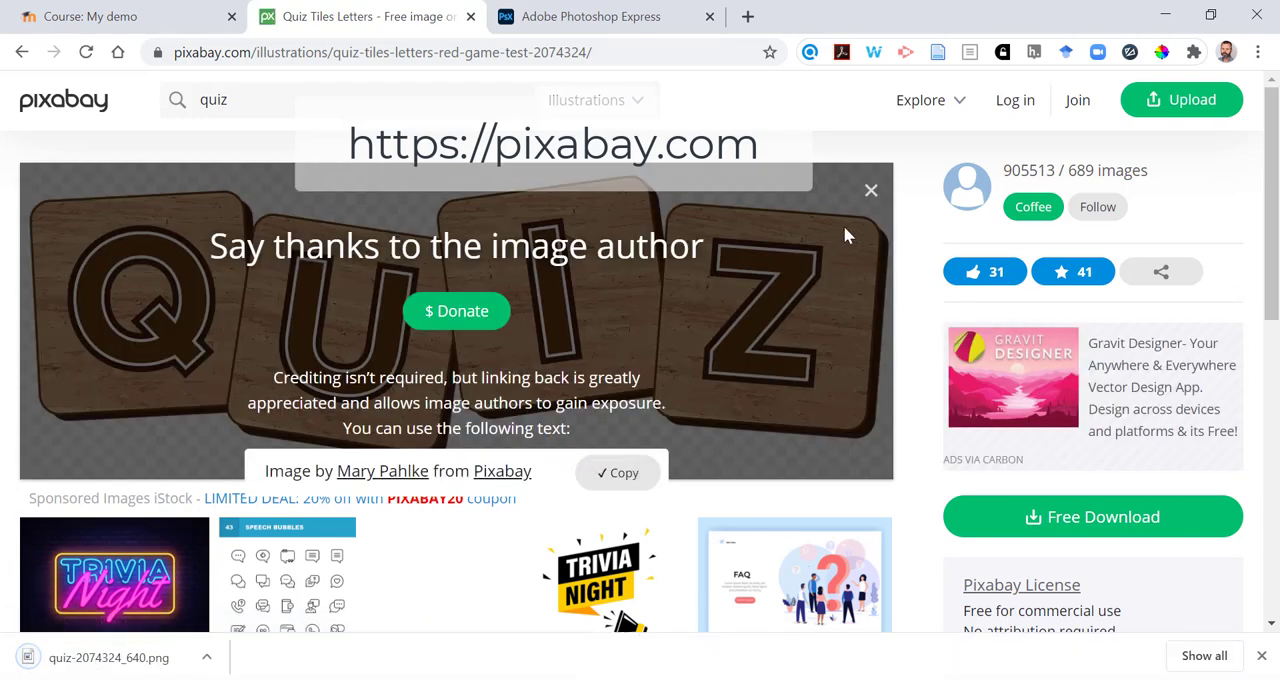
- With course editing on, upload the QUIZ tiles PNG as media into the Next week topic
left_click(100, 16)
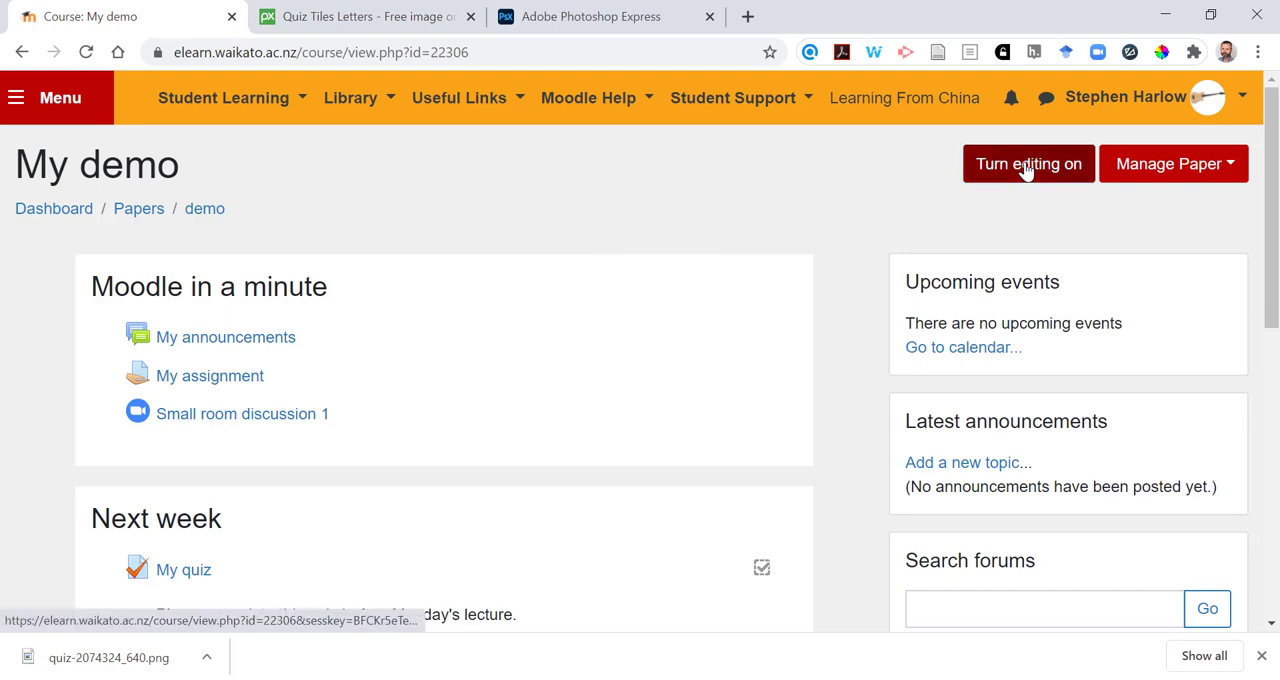
left_click(1028, 163)
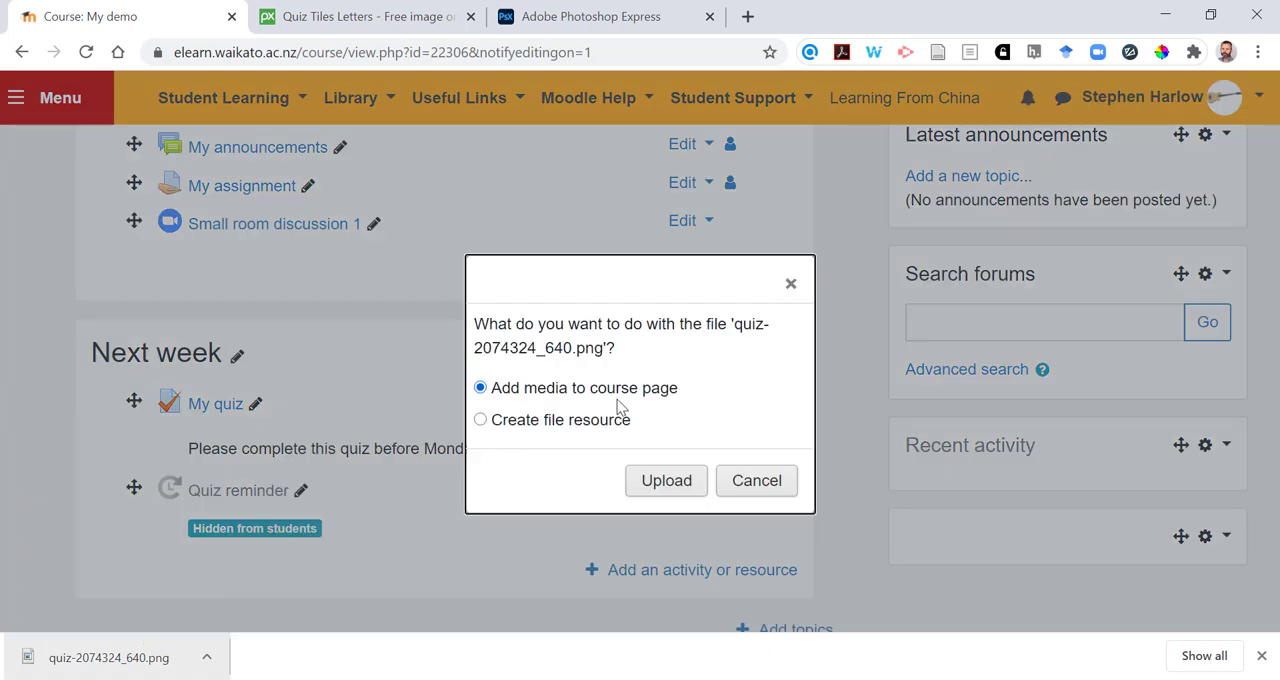
left_click(666, 480)
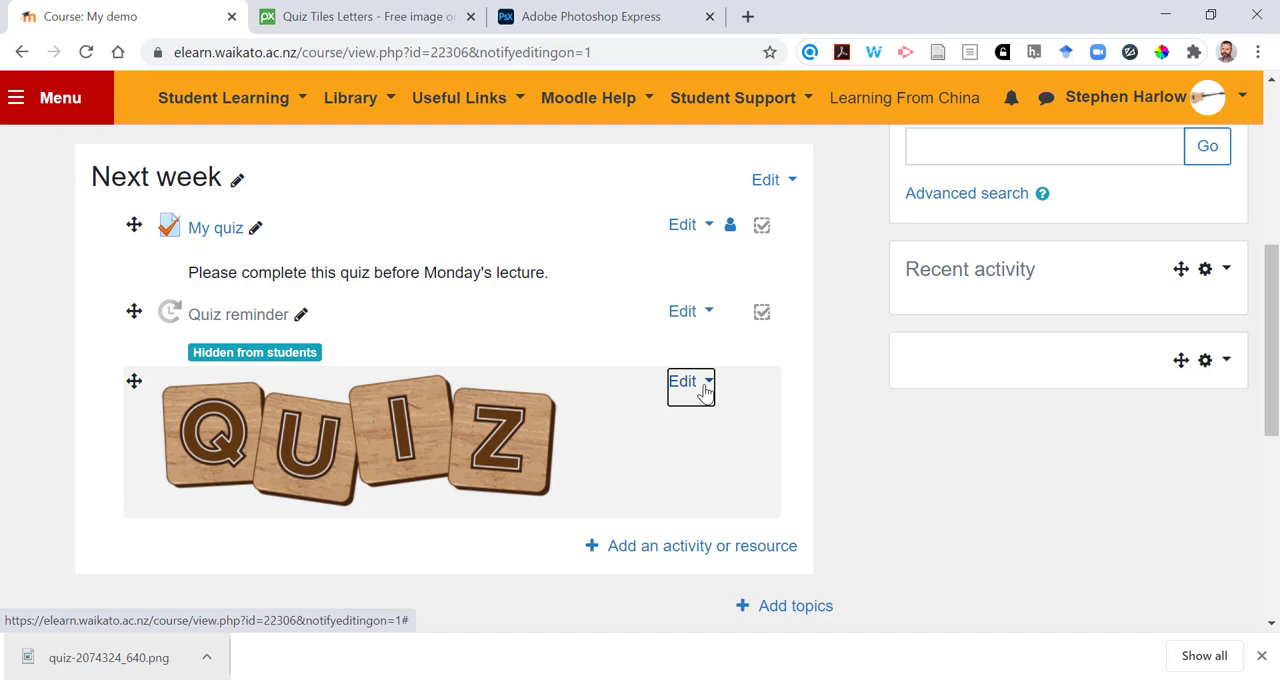
- Edit the QUIZ image label's HTML source, then scroll the paper settings to Paper summary files
left_click(688, 381)
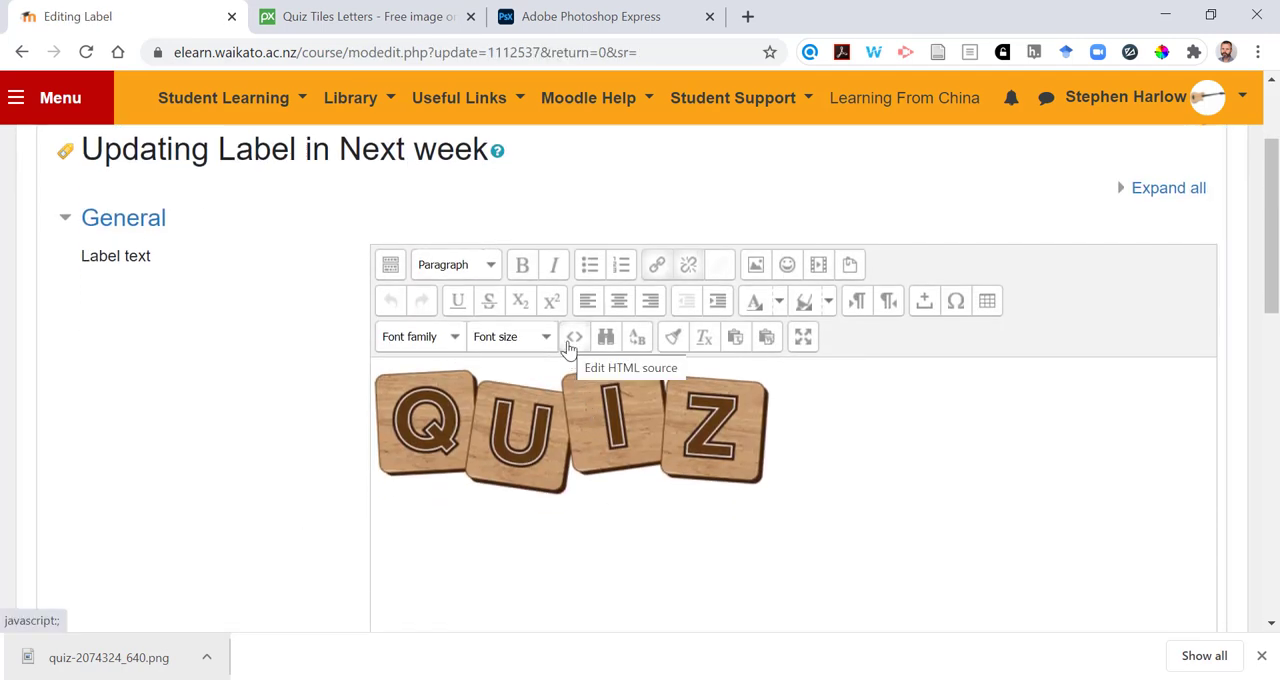
left_click(573, 336)
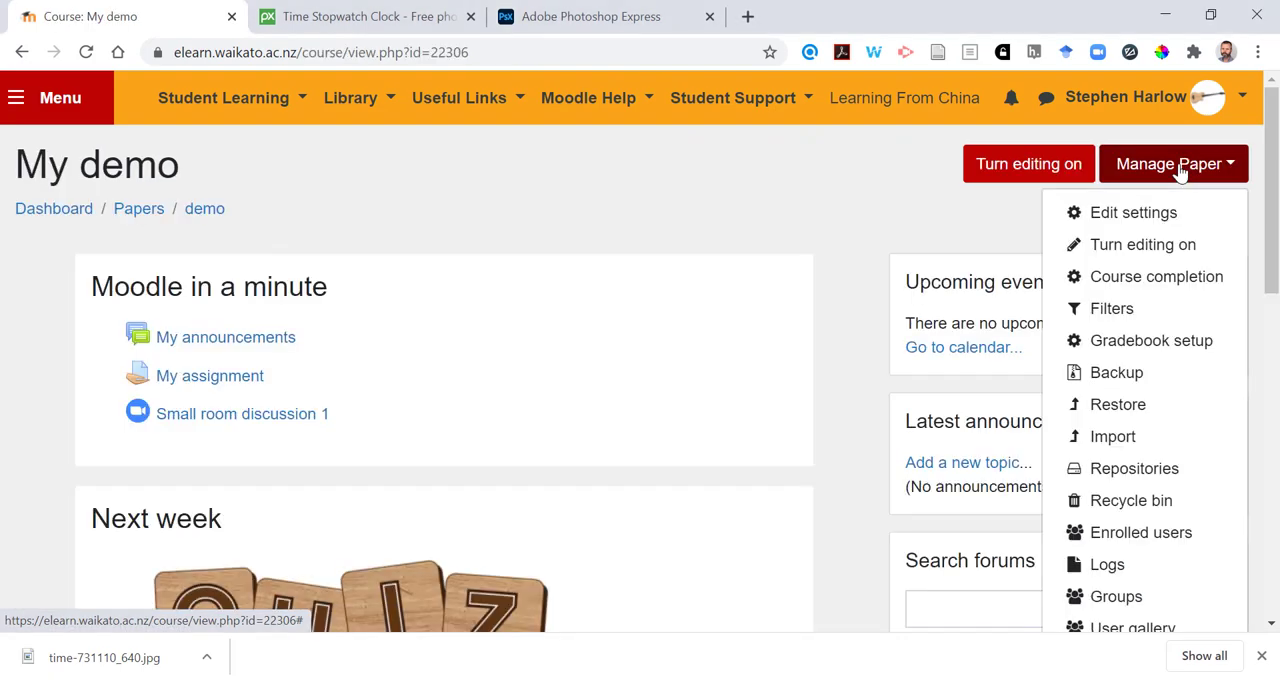
left_click(1133, 212)
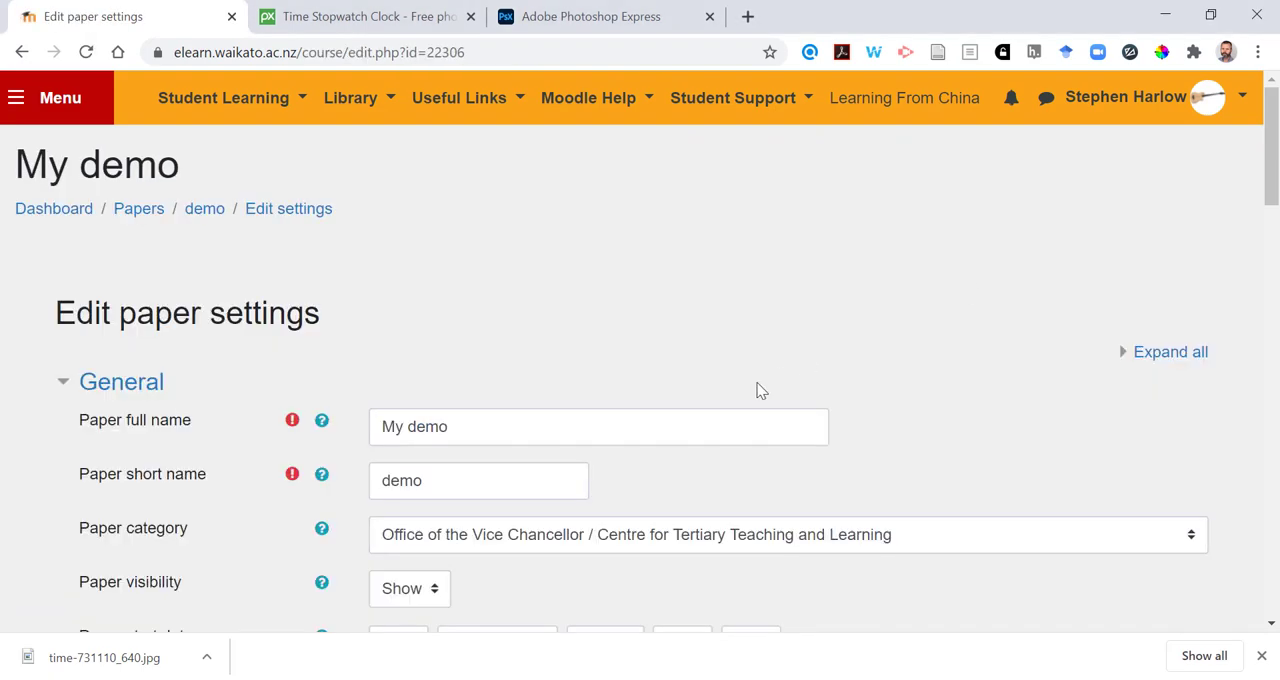
scroll("down", 3)
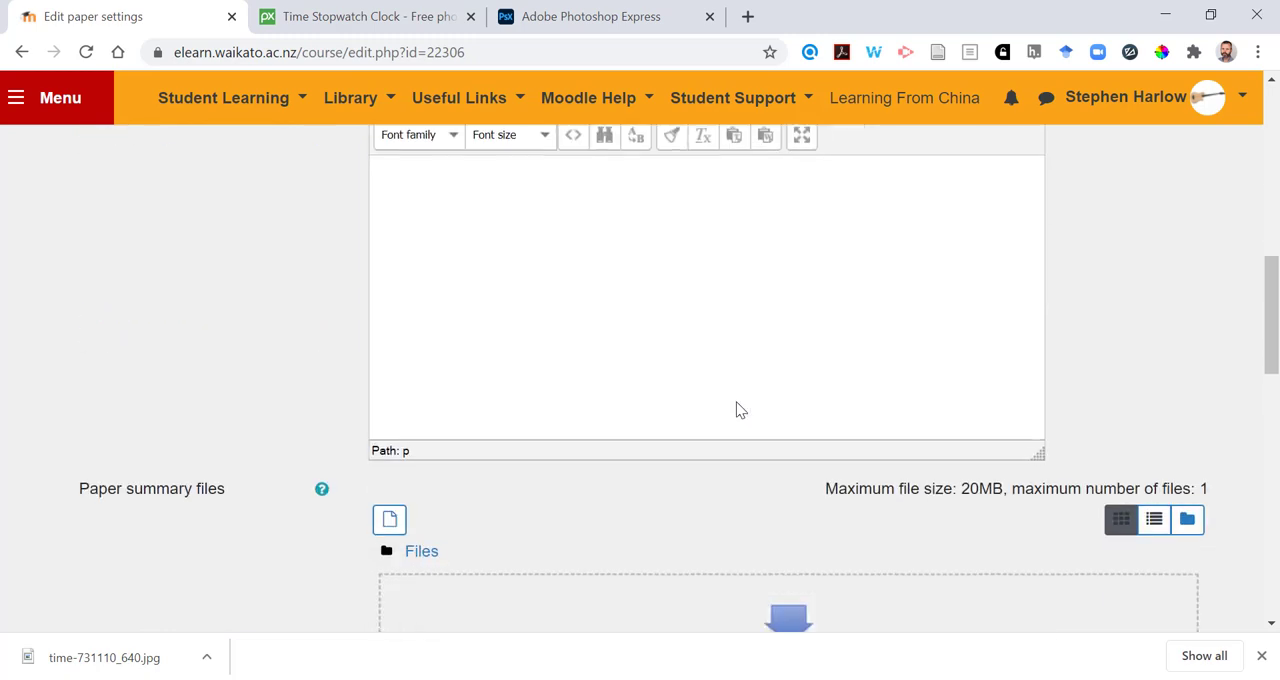